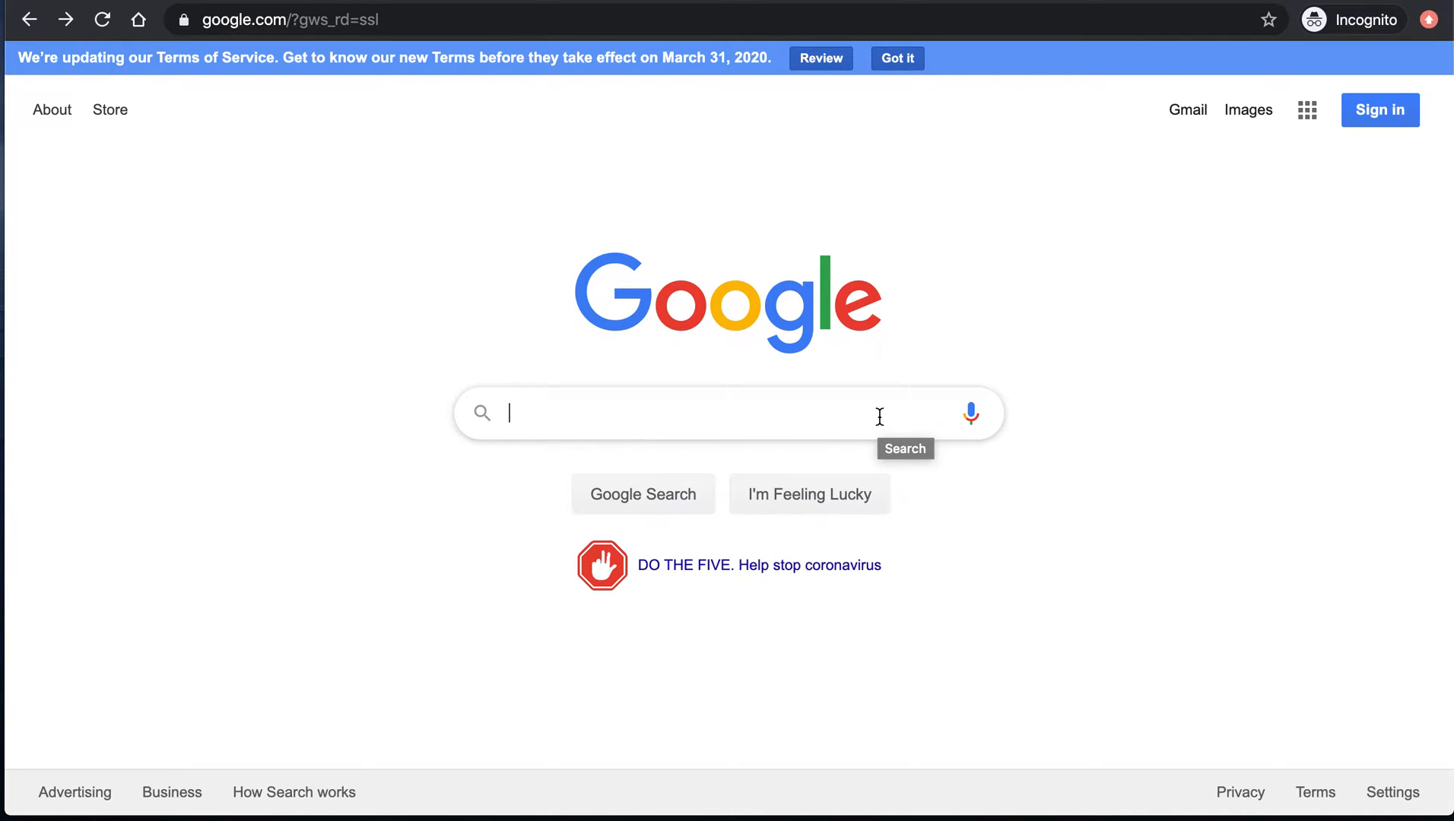
- Search Google for "puppy"
text(p)
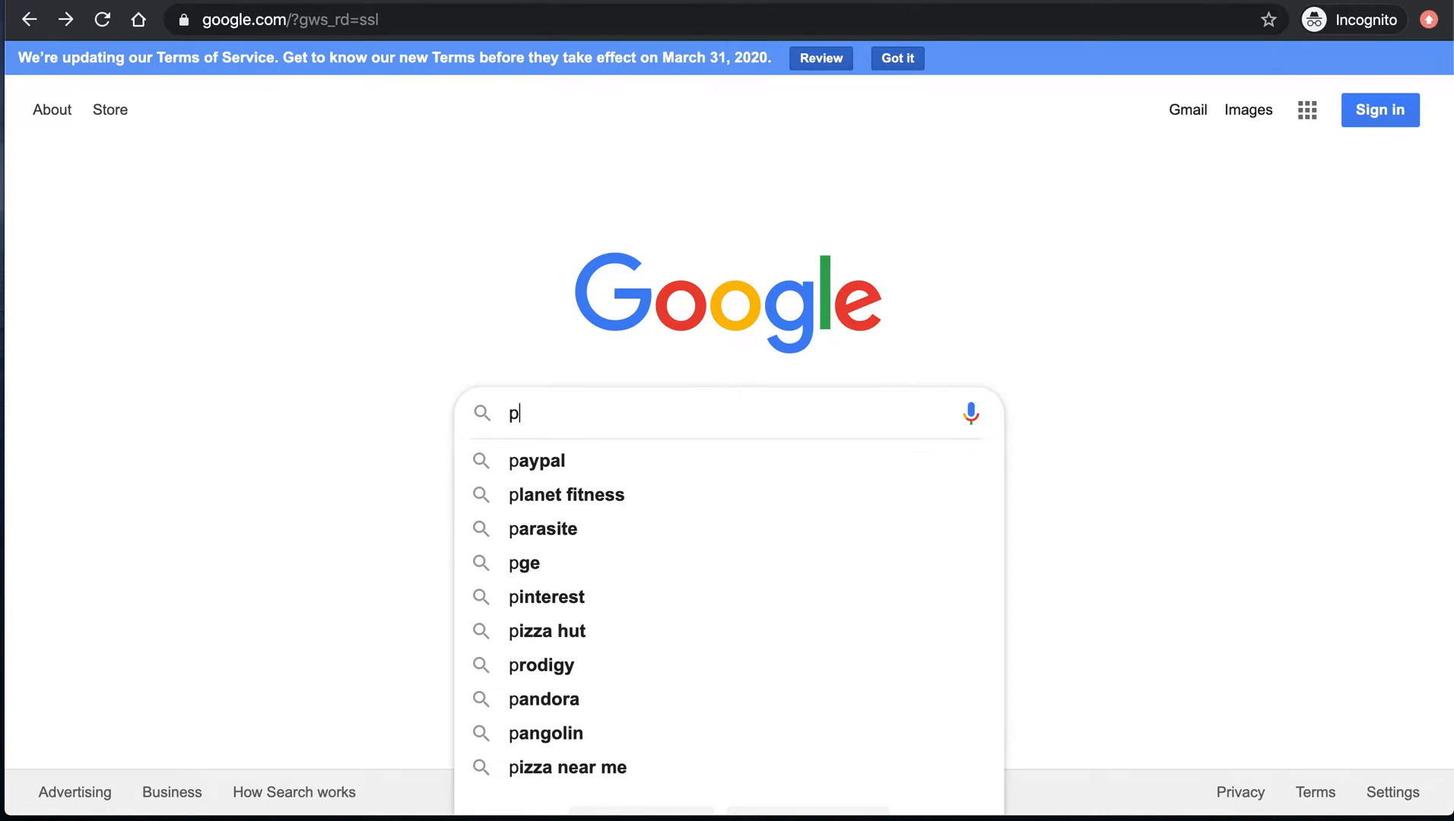
text(uppy)
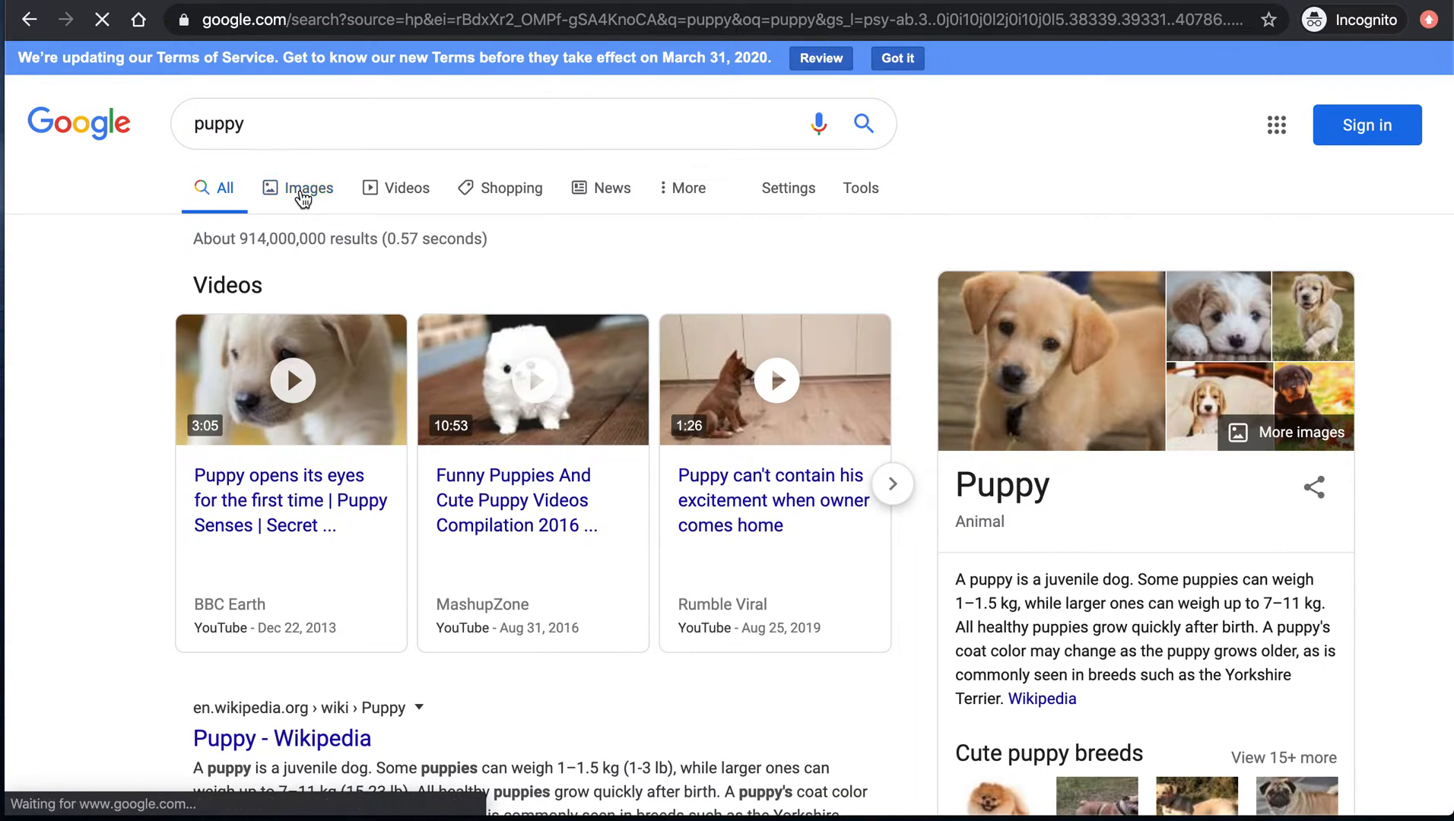
- Switch the puppy results to Google Images
click(309, 187)
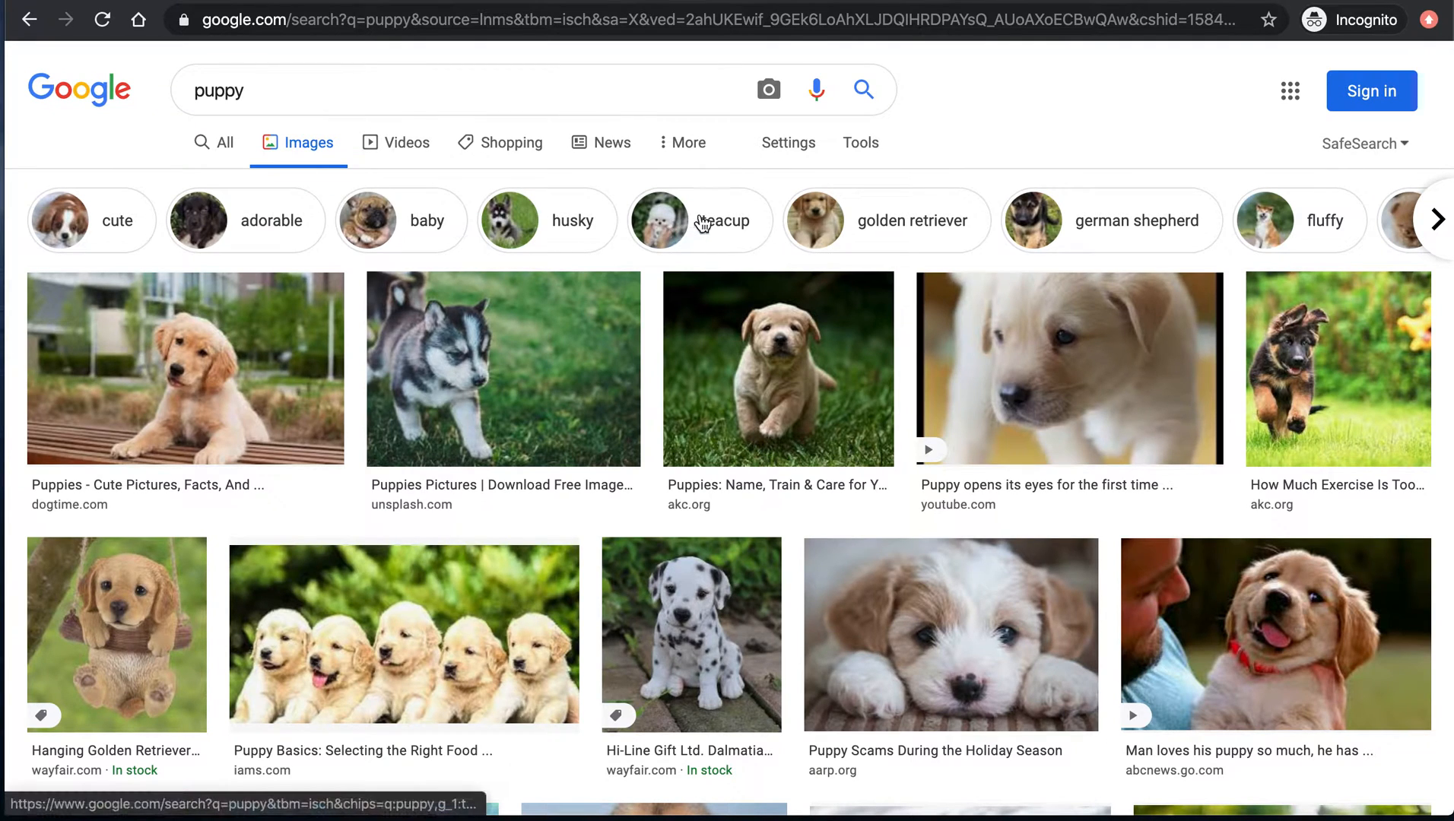
mouse_move(824, 181)
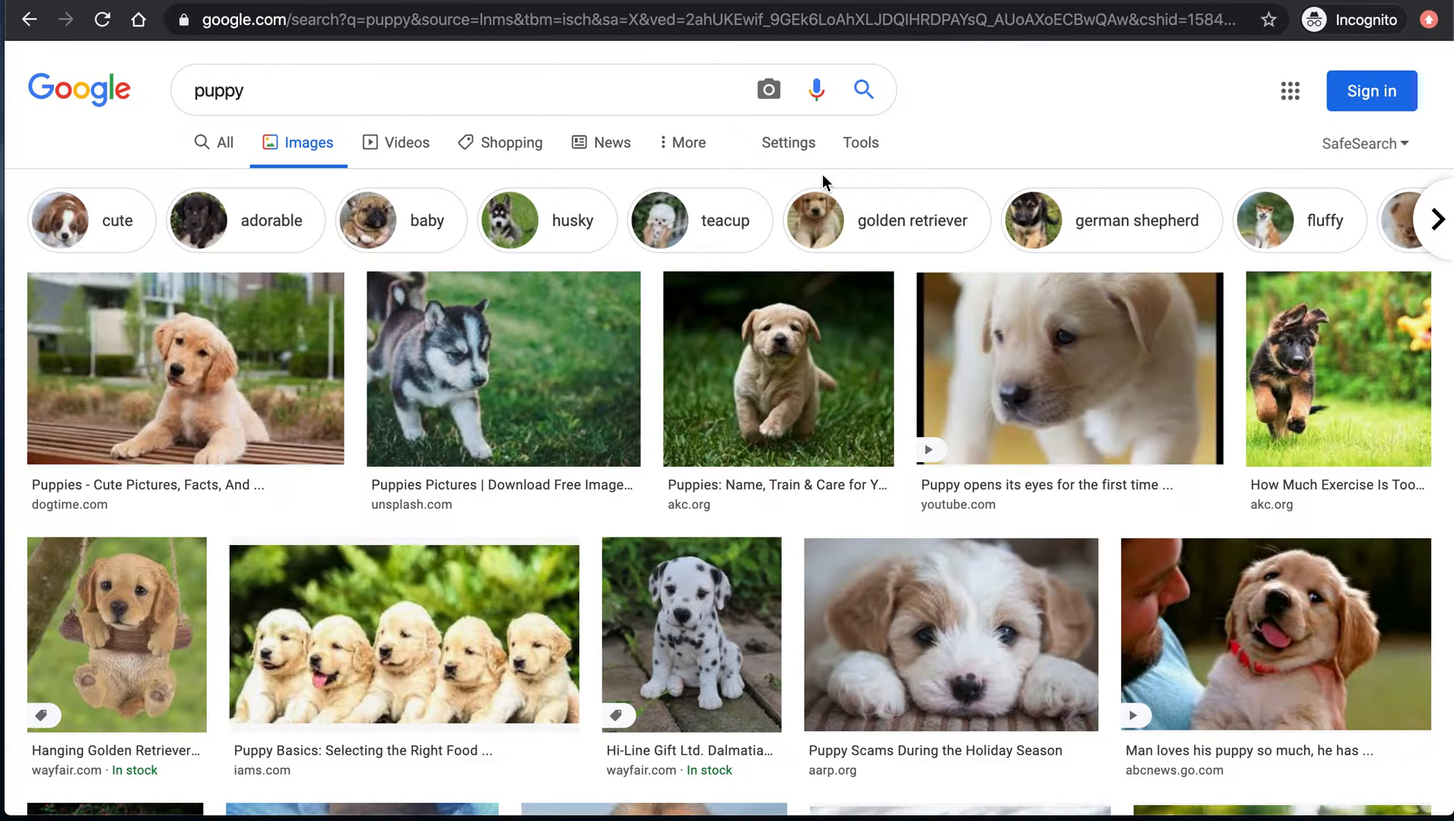
mouse_move(859, 142)
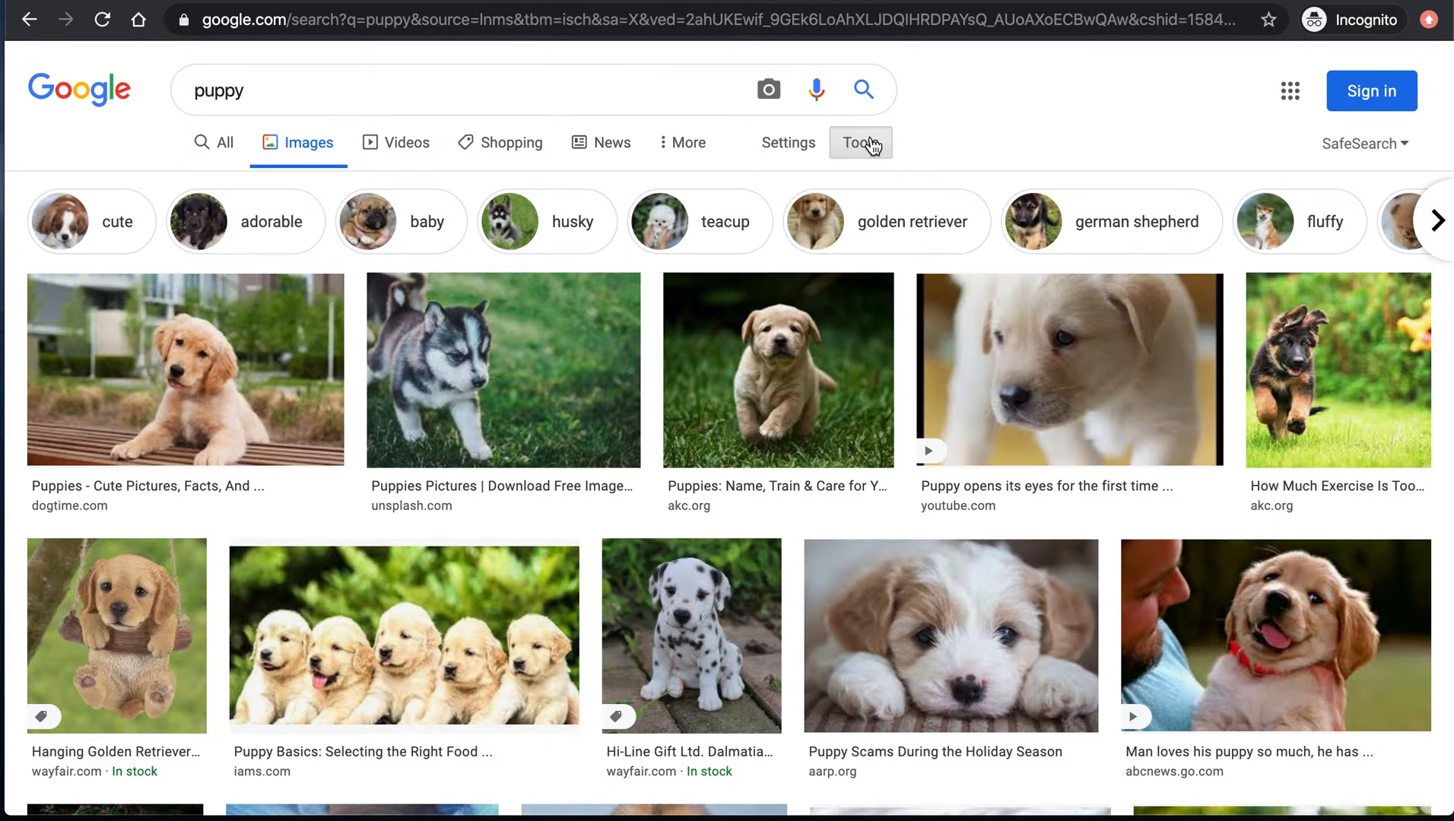
- Filter the puppy images to transparent backgrounds via Tools > Color > Transparent
click(273, 182)
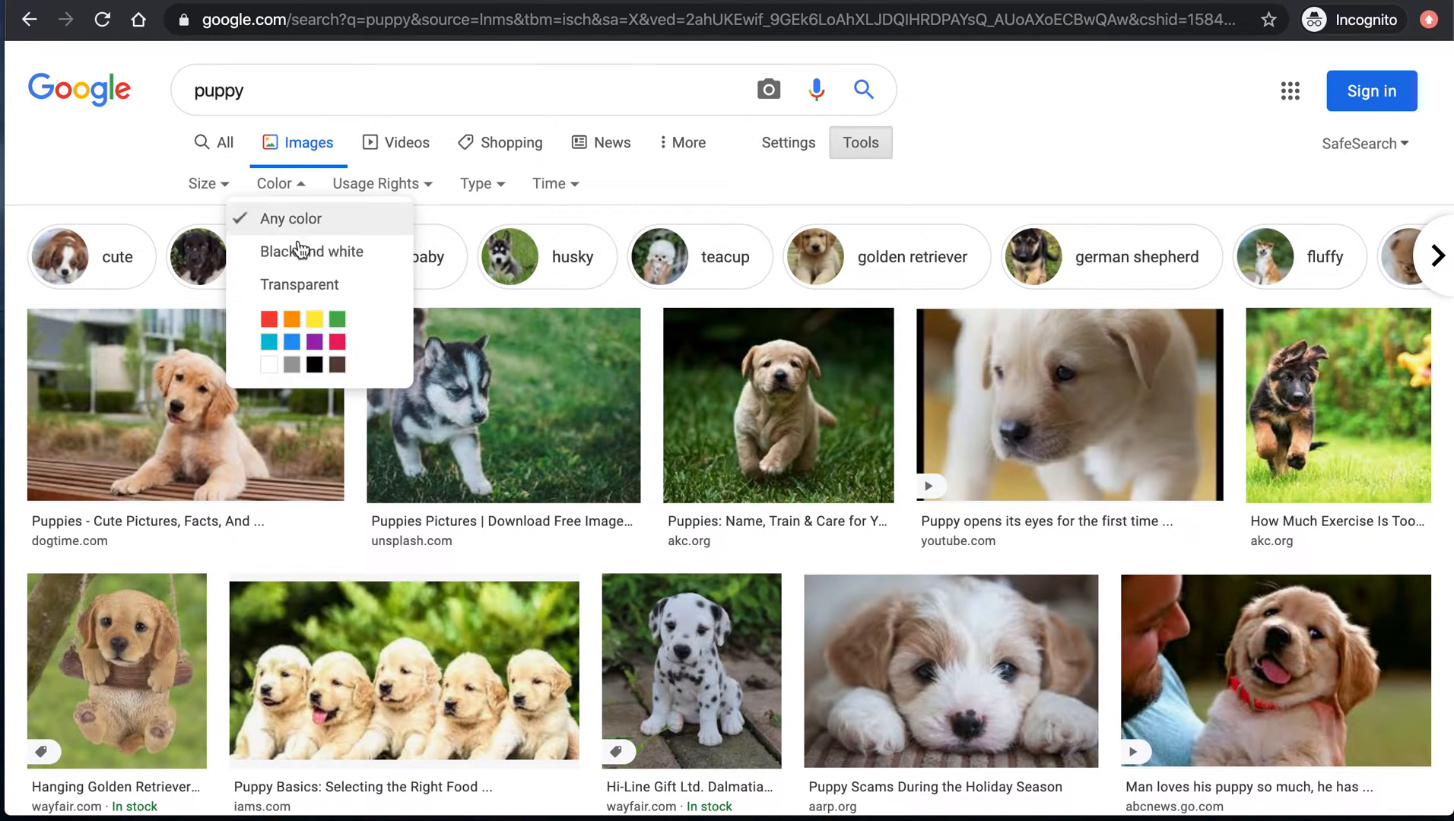
click(300, 284)
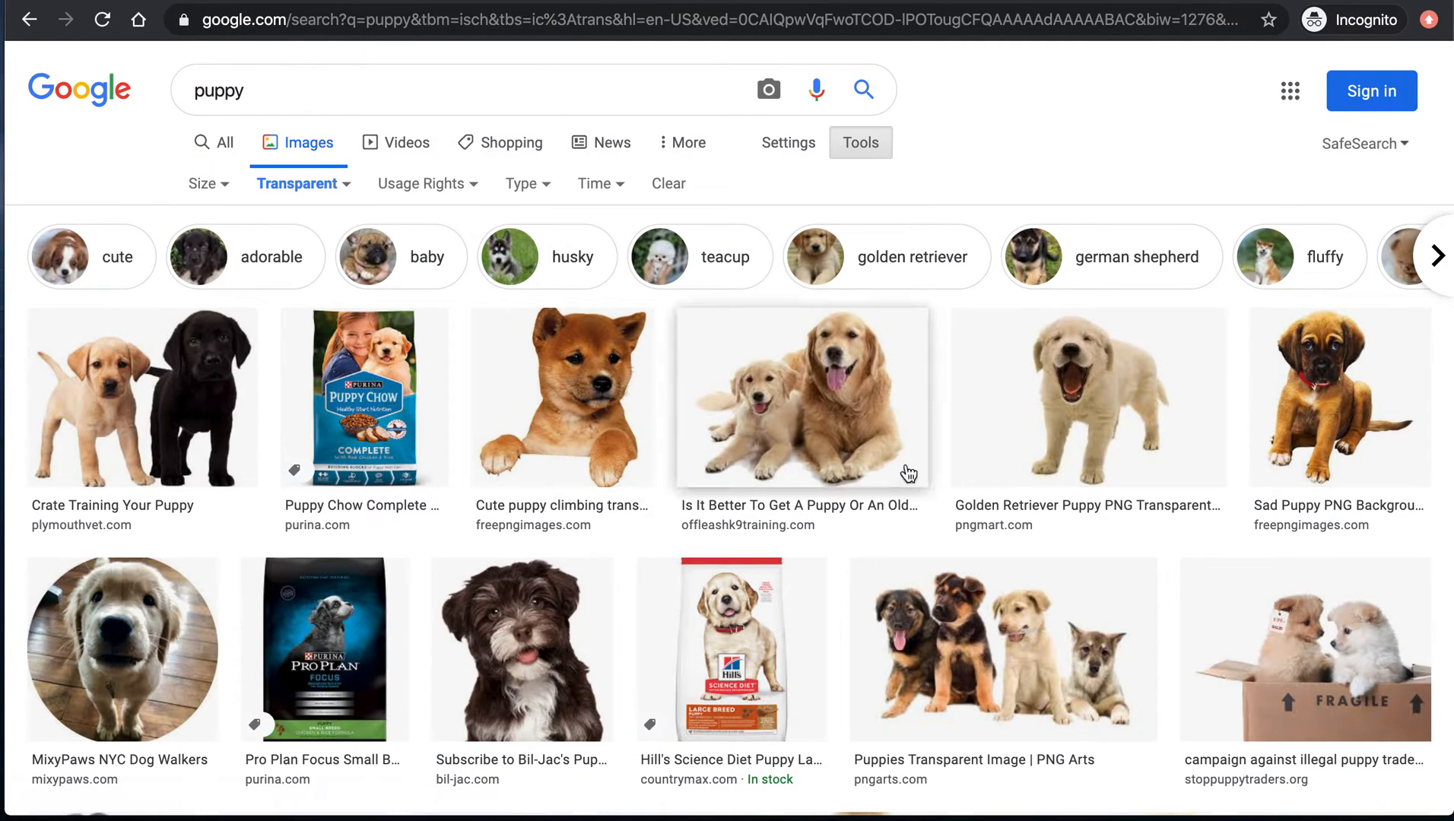
mouse_move(607, 431)
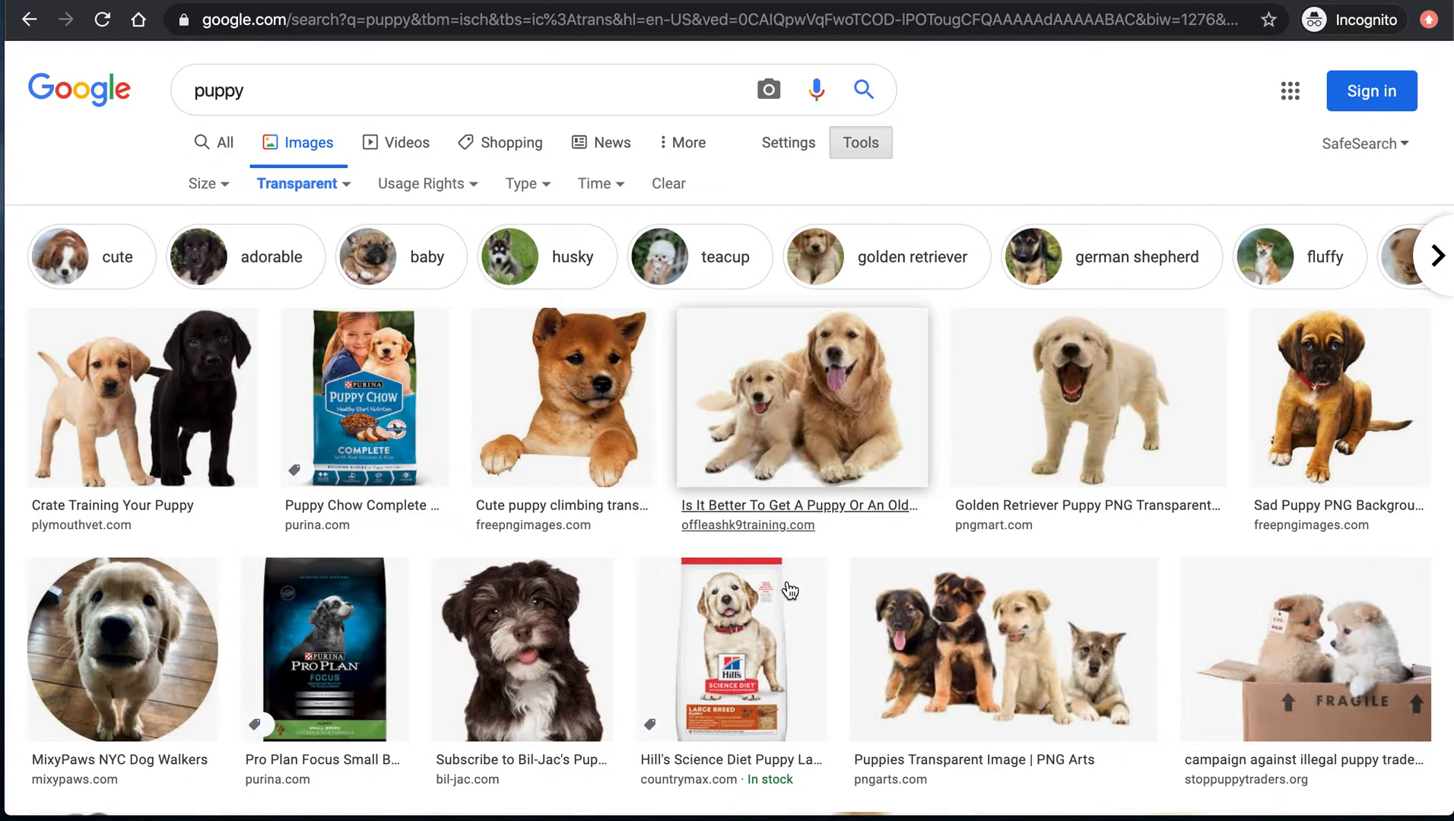
- Preview the sitting transparent-background puppy and bring up its save options
scroll(down, 3)
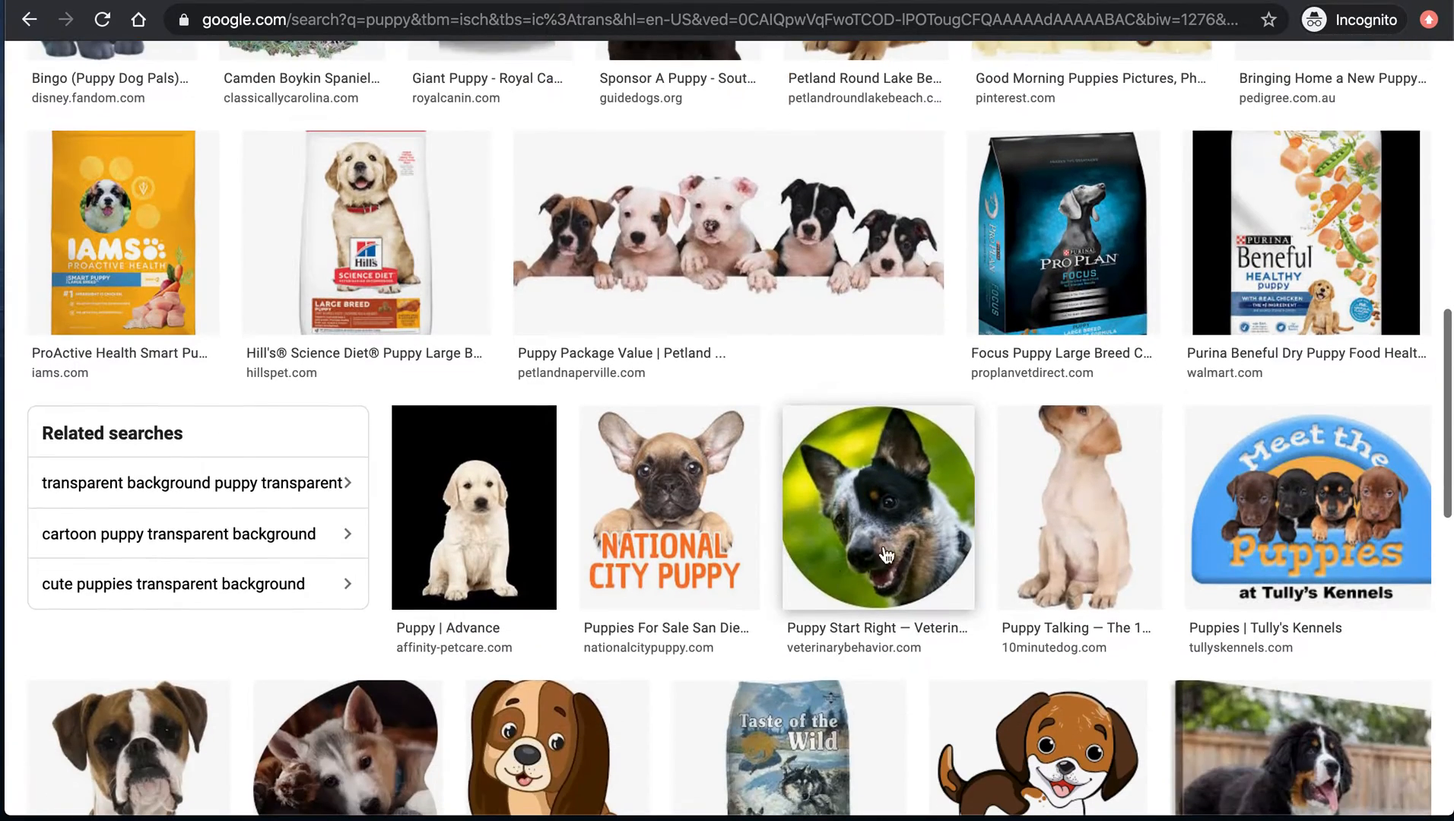
click(1078, 507)
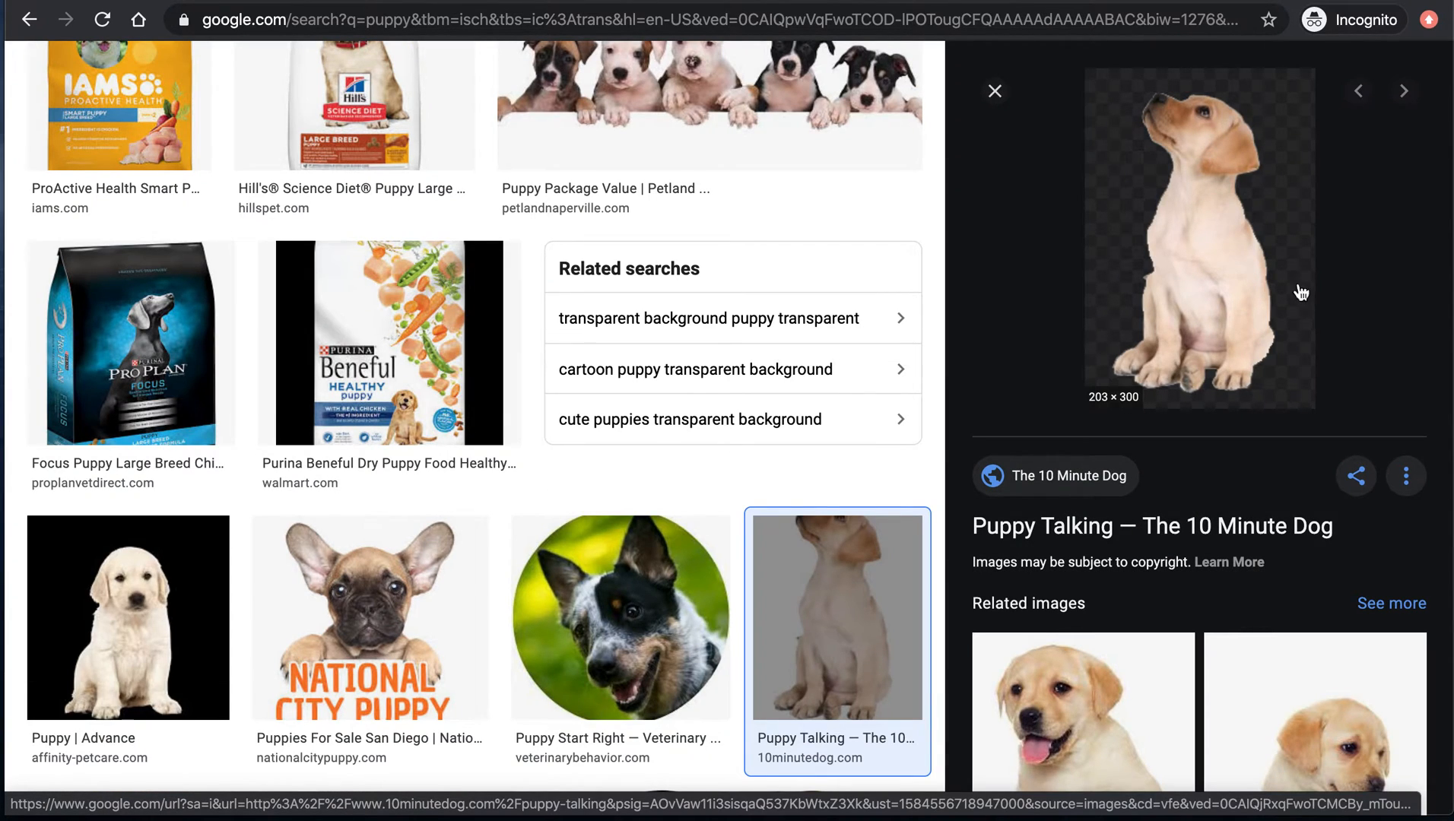
mouse_move(1220, 285)
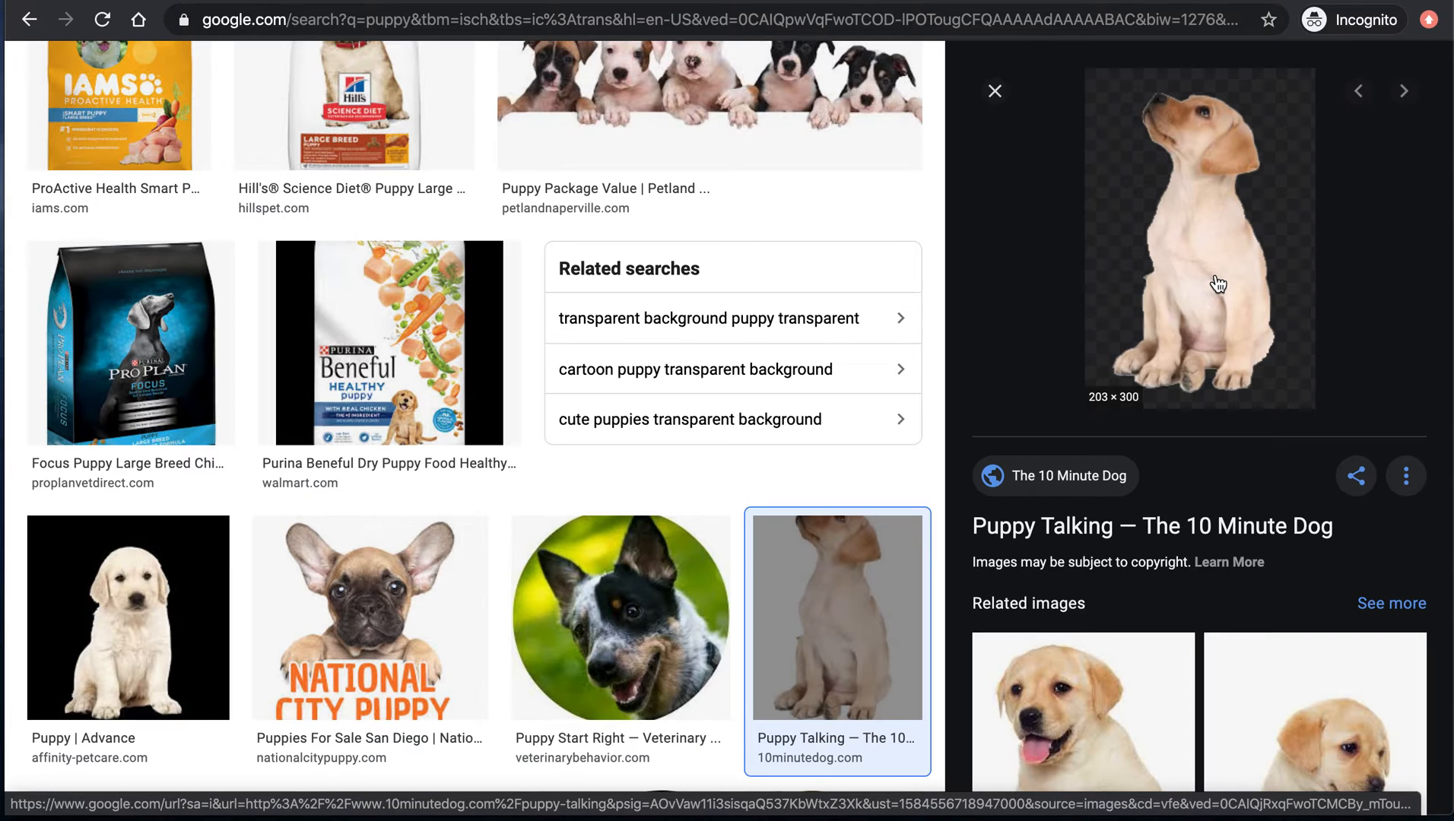
right_click(1220, 284)
text(puppy)
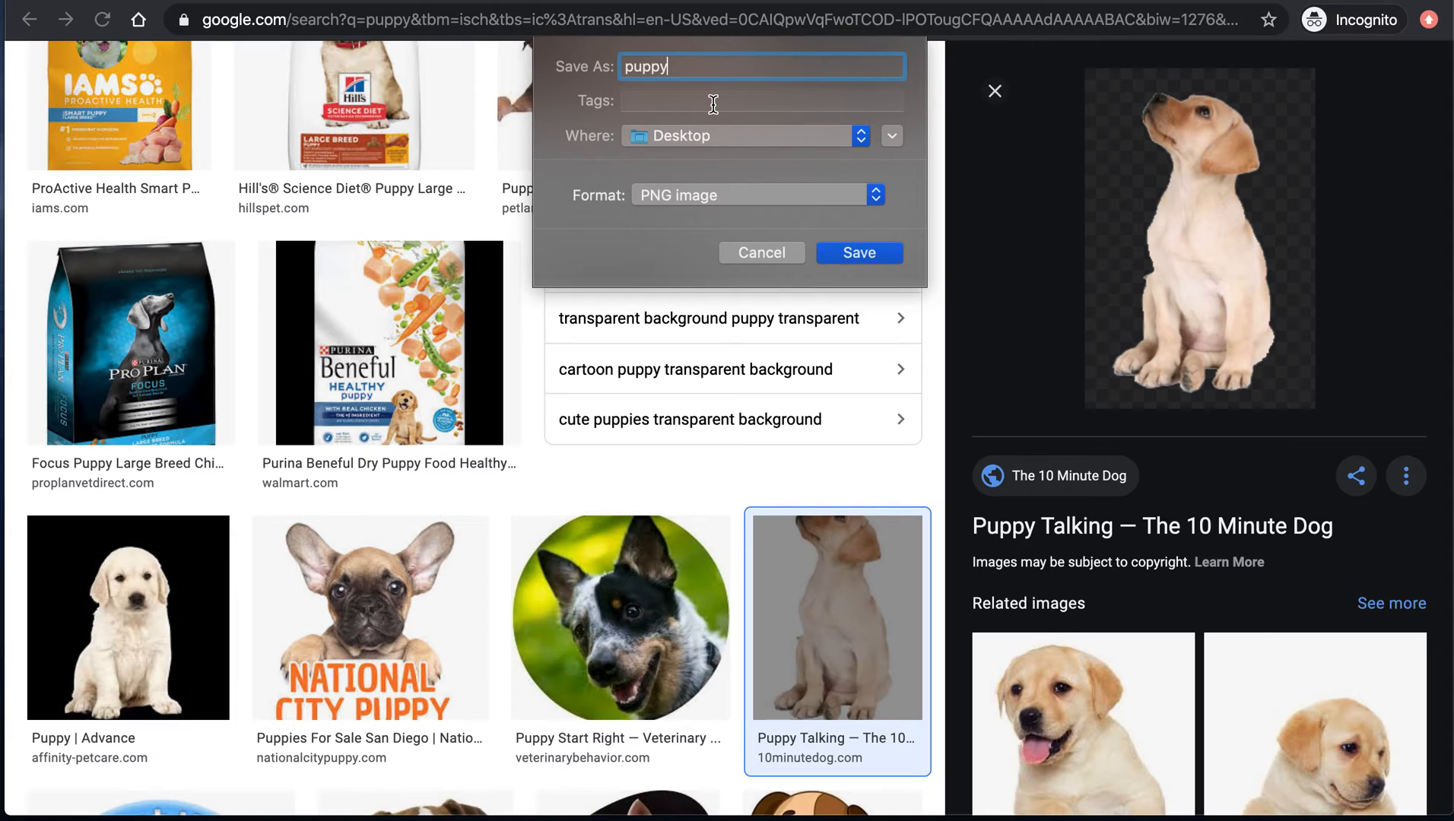
- Save the puppy picture to the Desktop as puppy.png
click(858, 253)
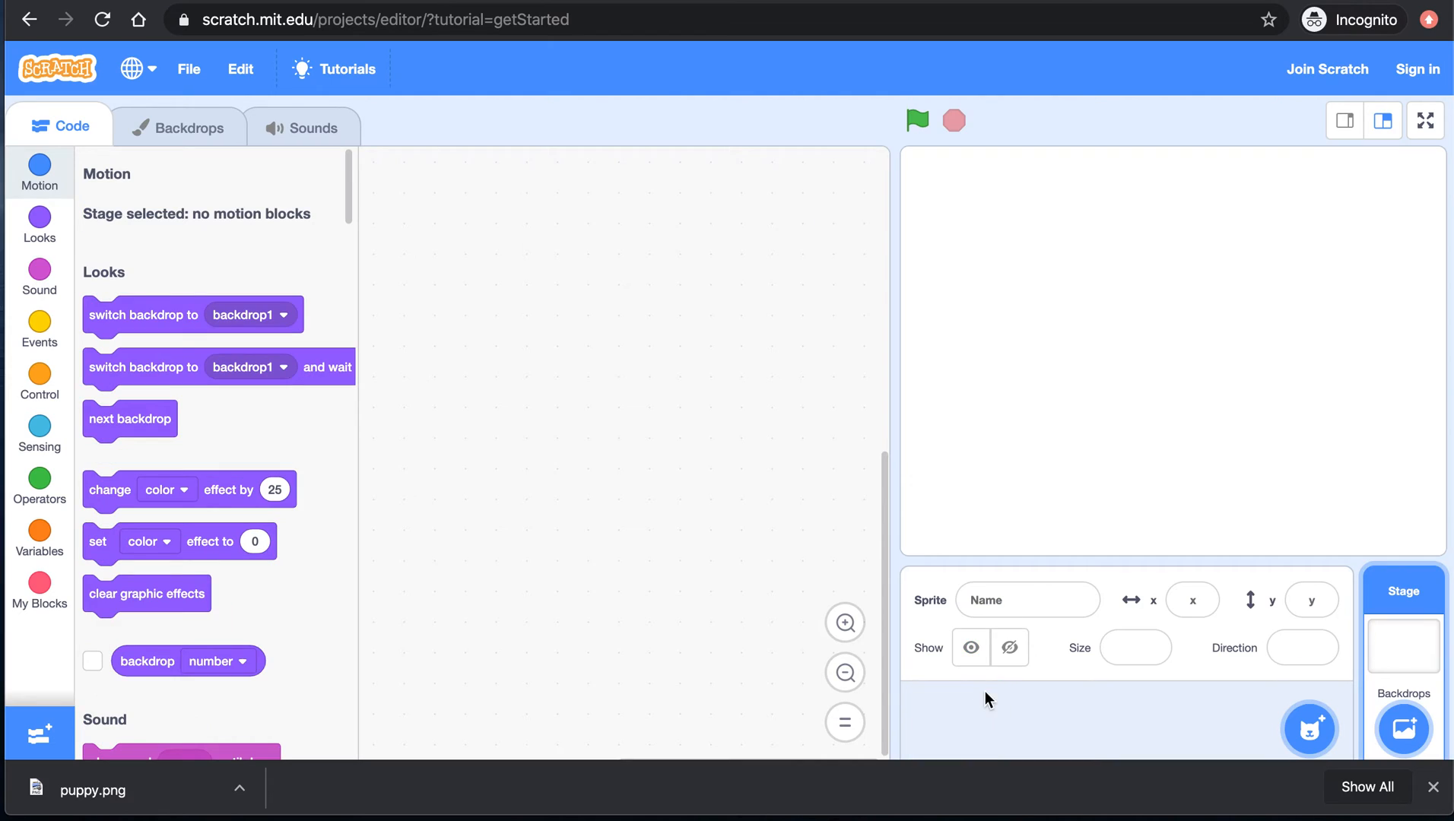
mouse_move(1150, 725)
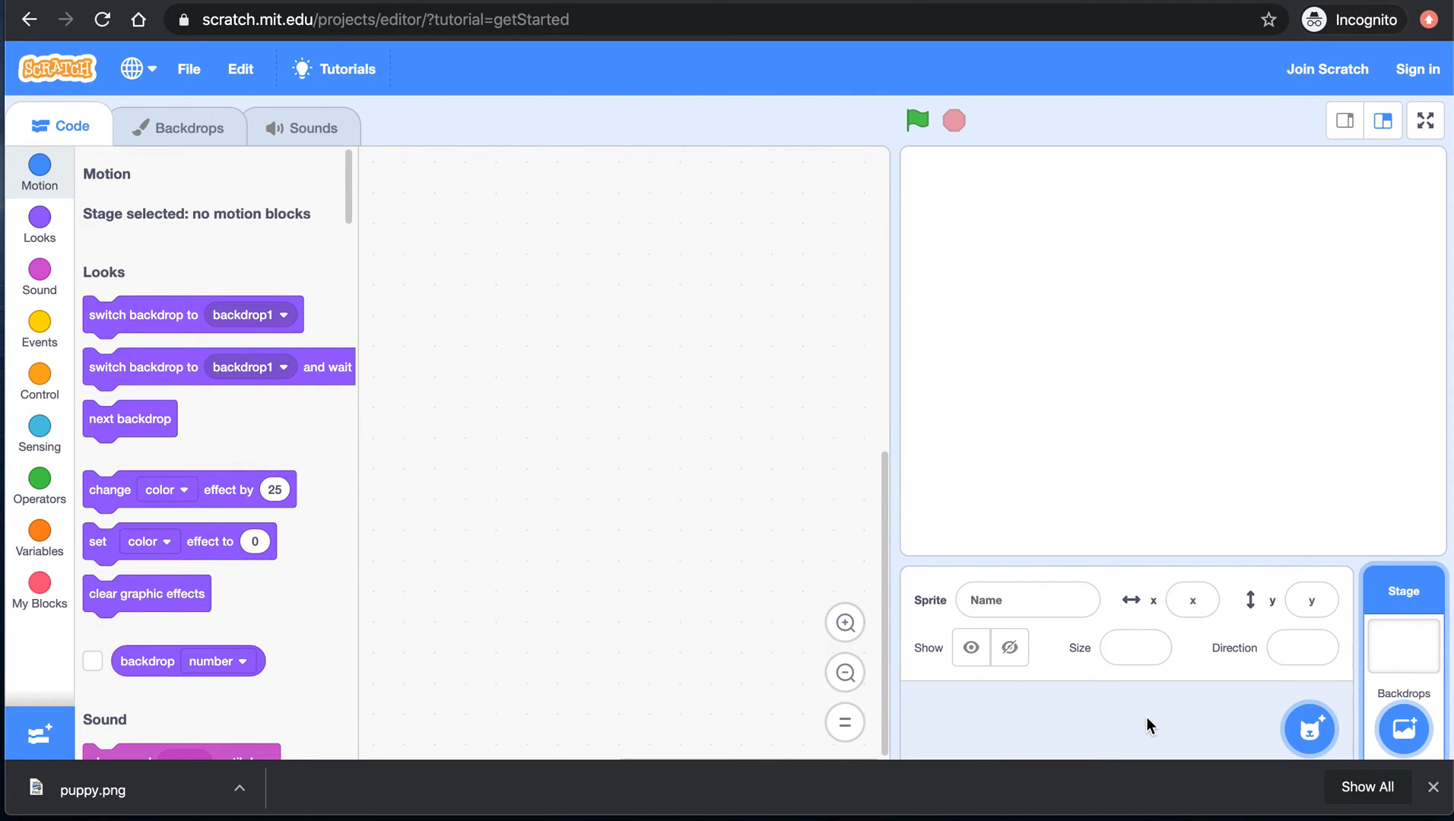
mouse_move(1310, 708)
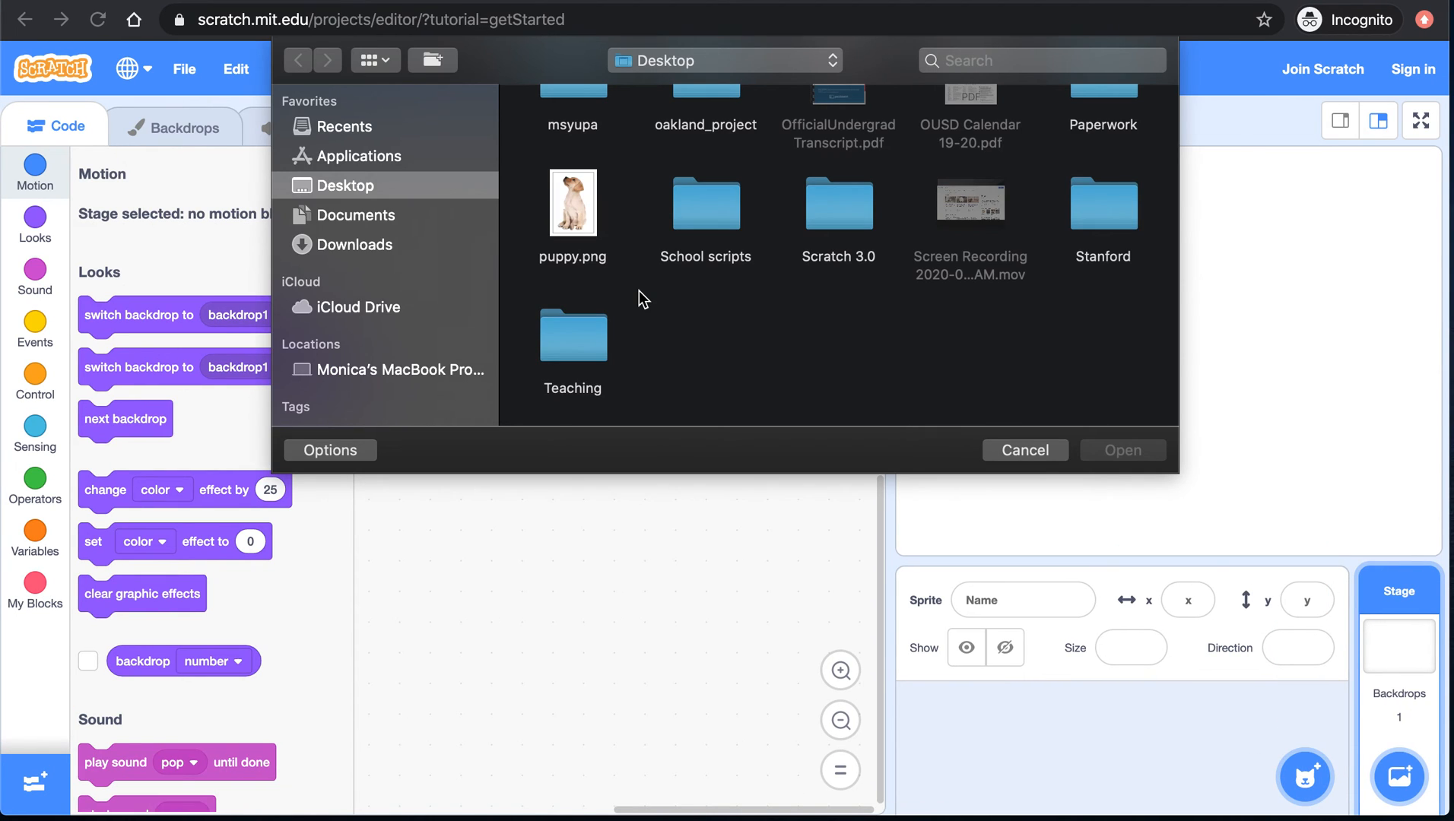
mouse_move(571, 219)
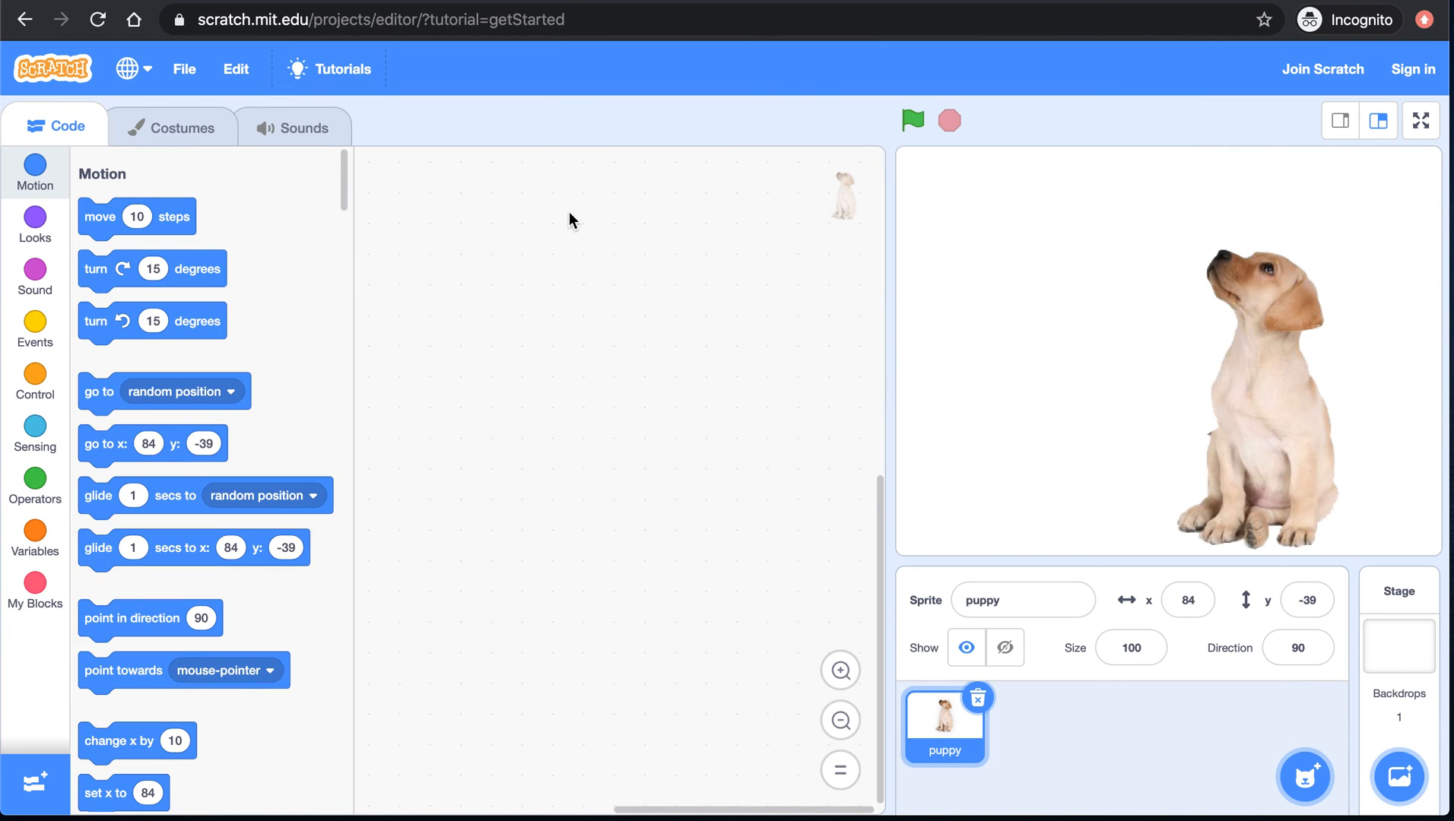
mouse_move(1197, 403)
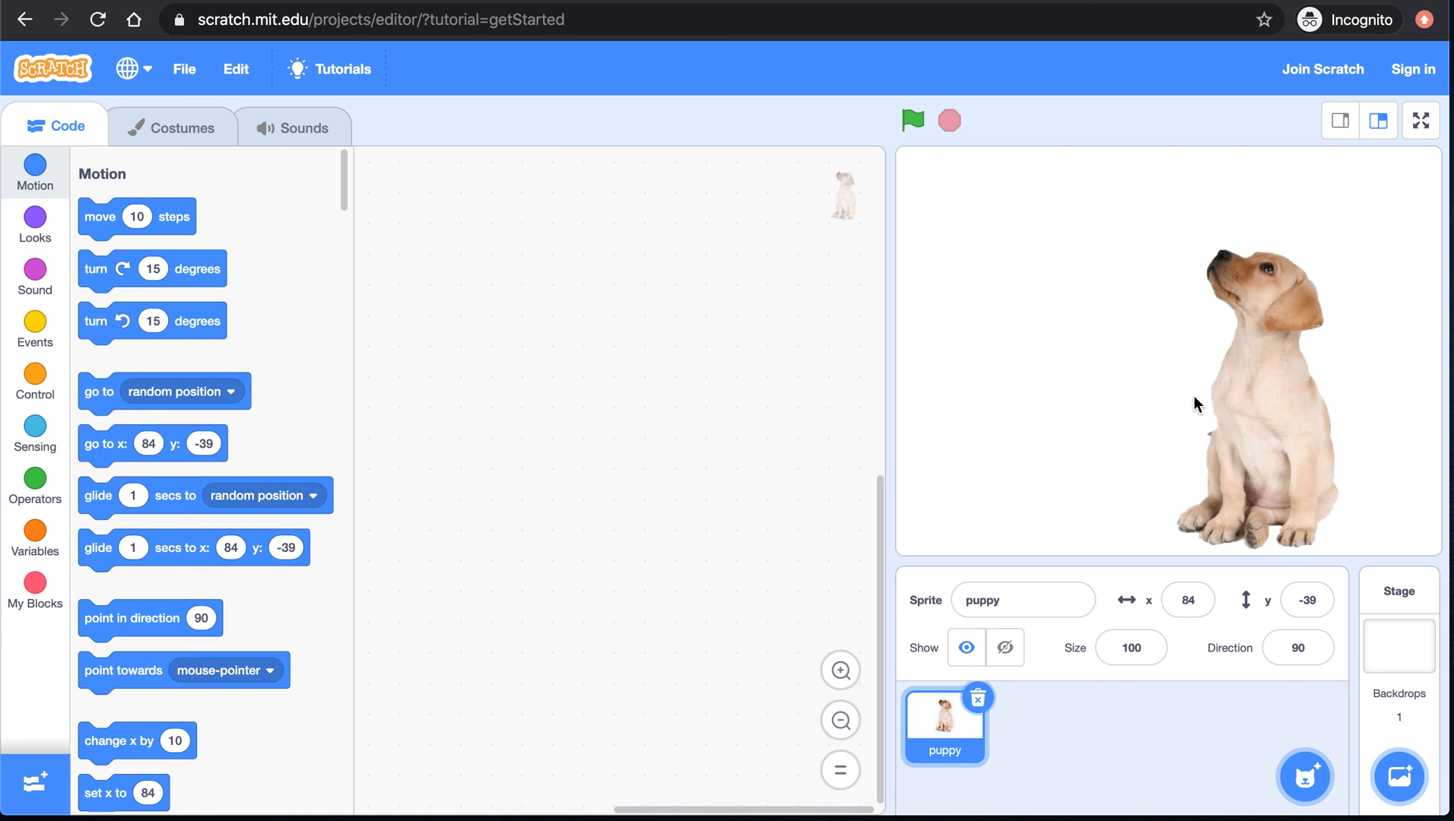